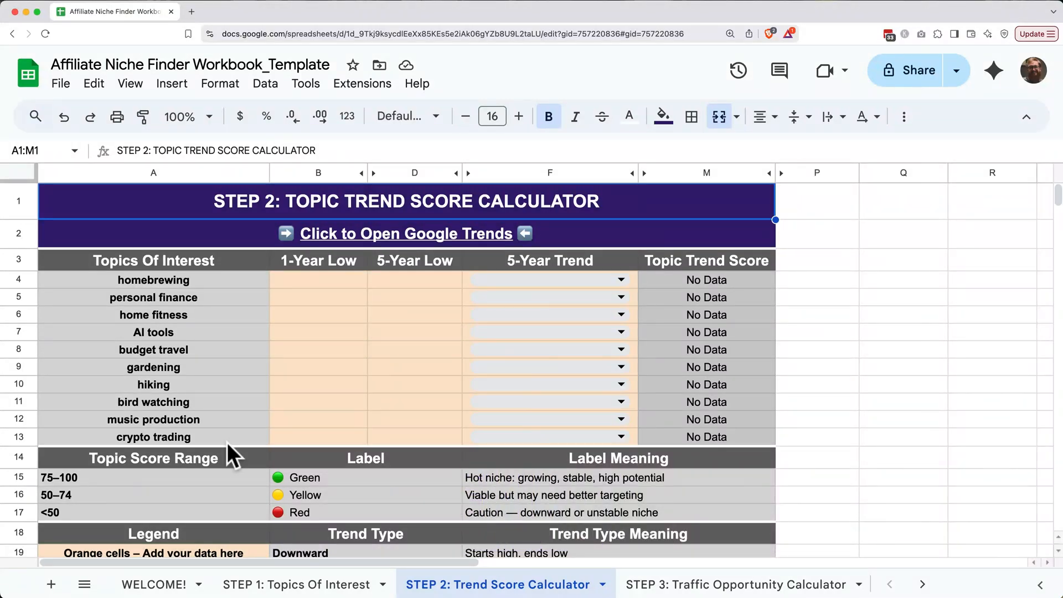
Step: Open Google Trends from the row 2 link, then copy the homebrewing topic in A4
click(407, 234)
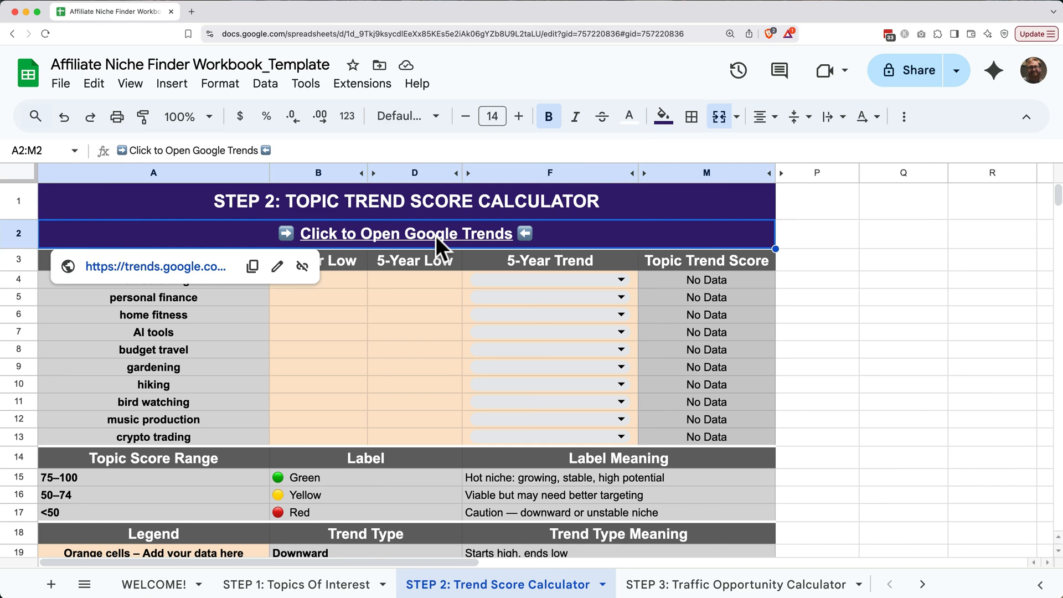
click(405, 234)
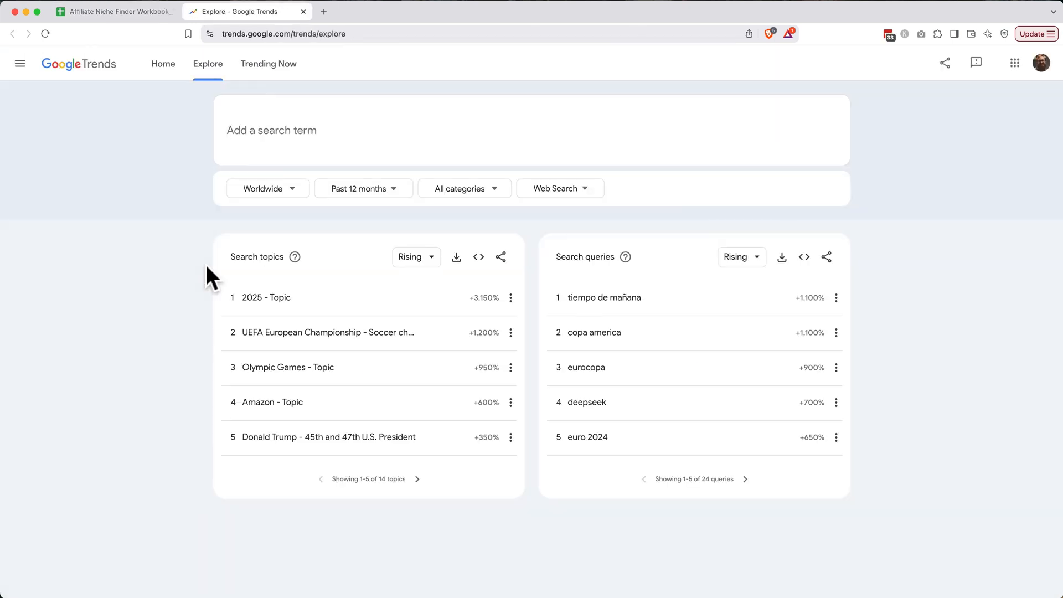
click(114, 11)
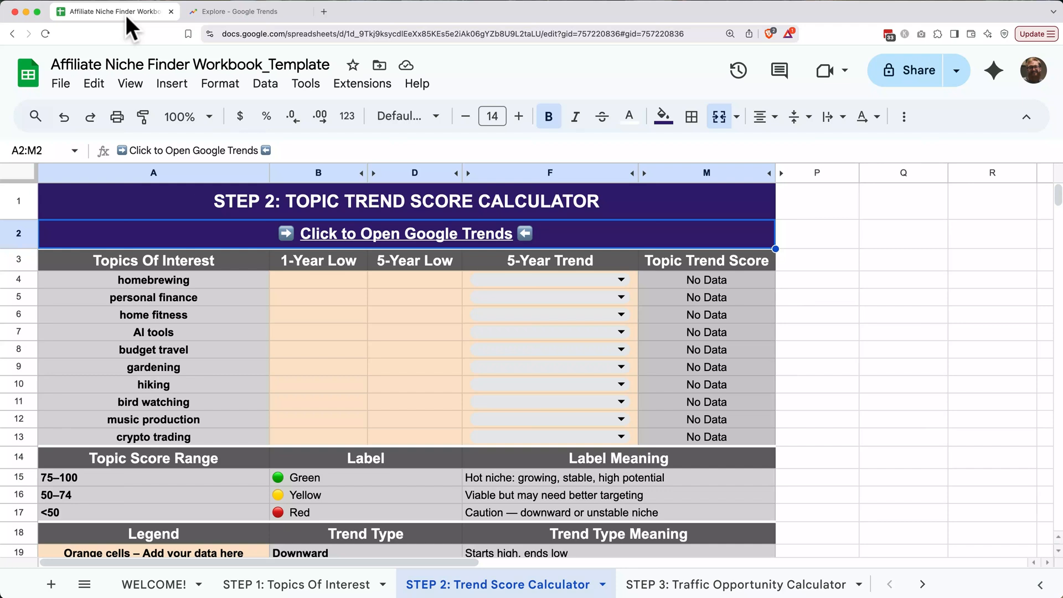
click(153, 279)
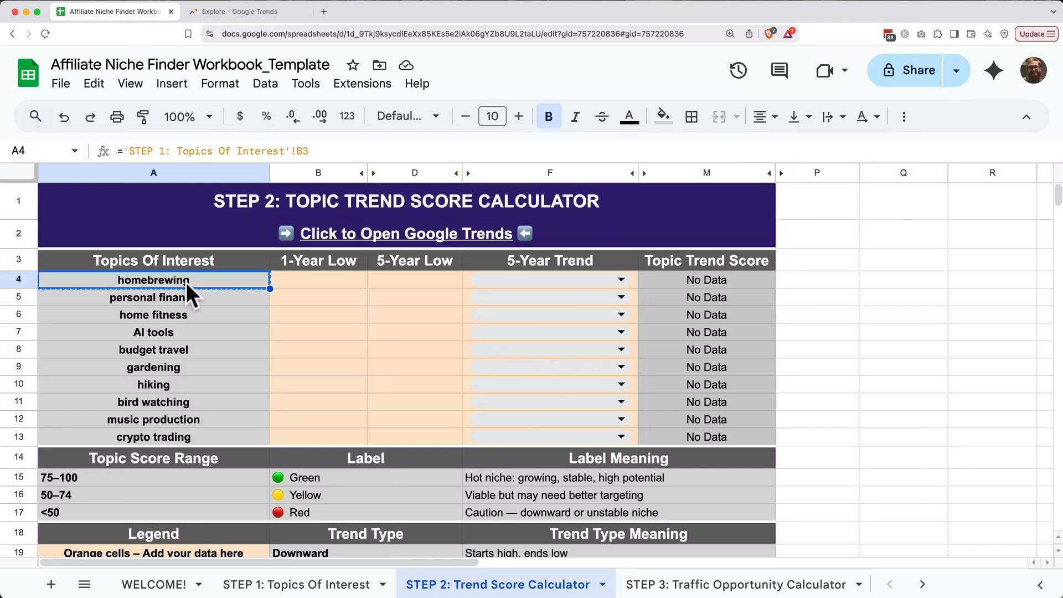
click(237, 11)
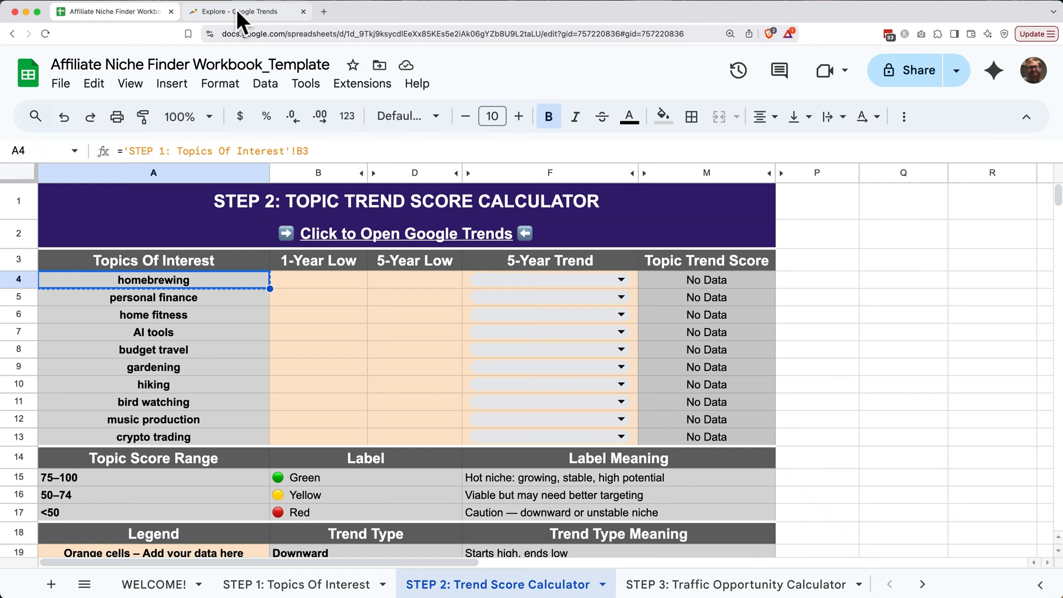
Step: Search Google Trends for the term 'homebrewing' and limit results to the United States
click(245, 11)
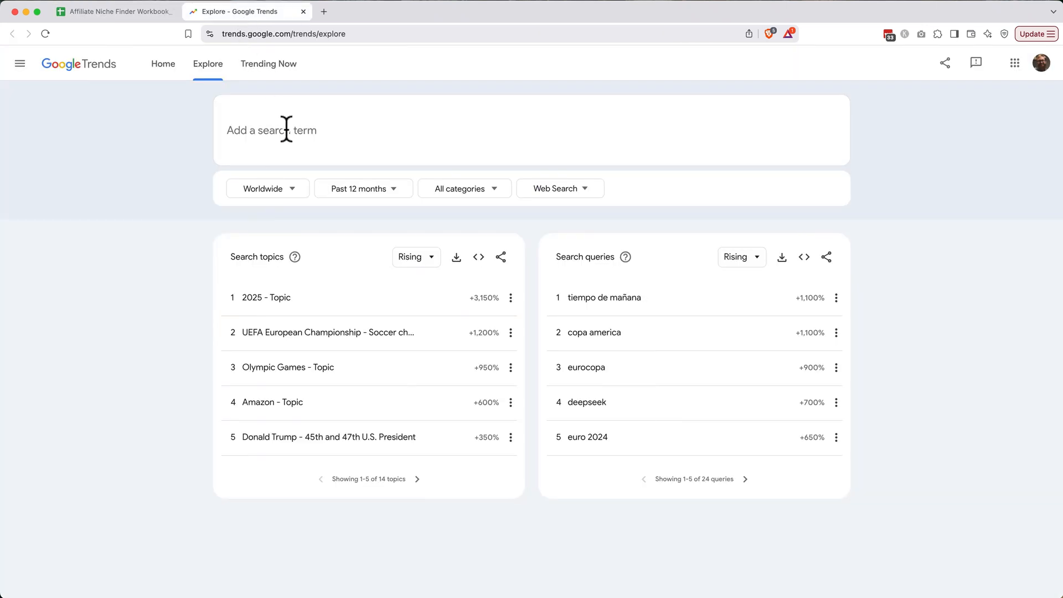
text(homebrewing)
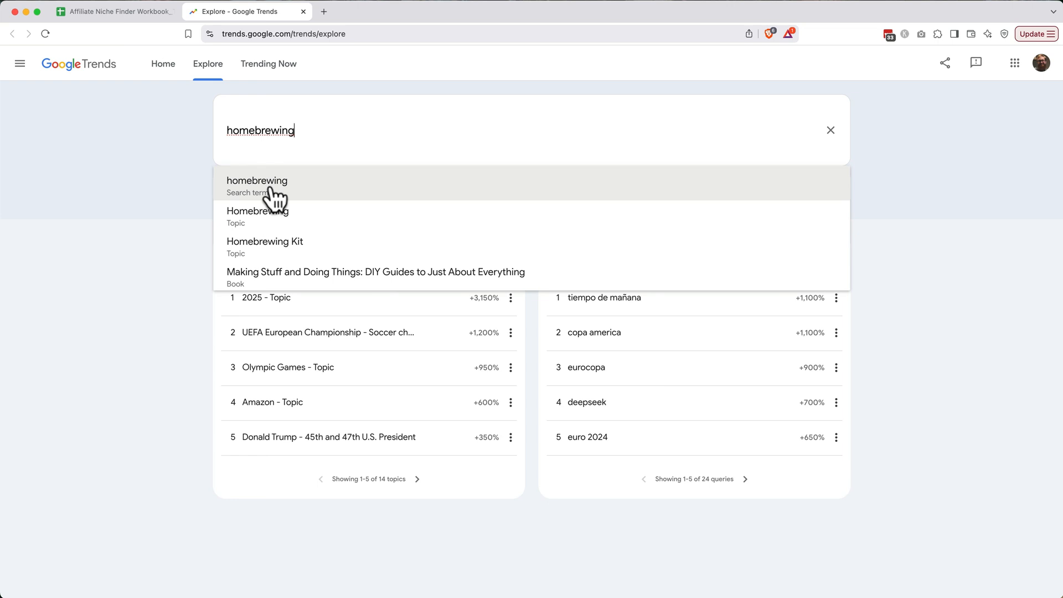
click(257, 185)
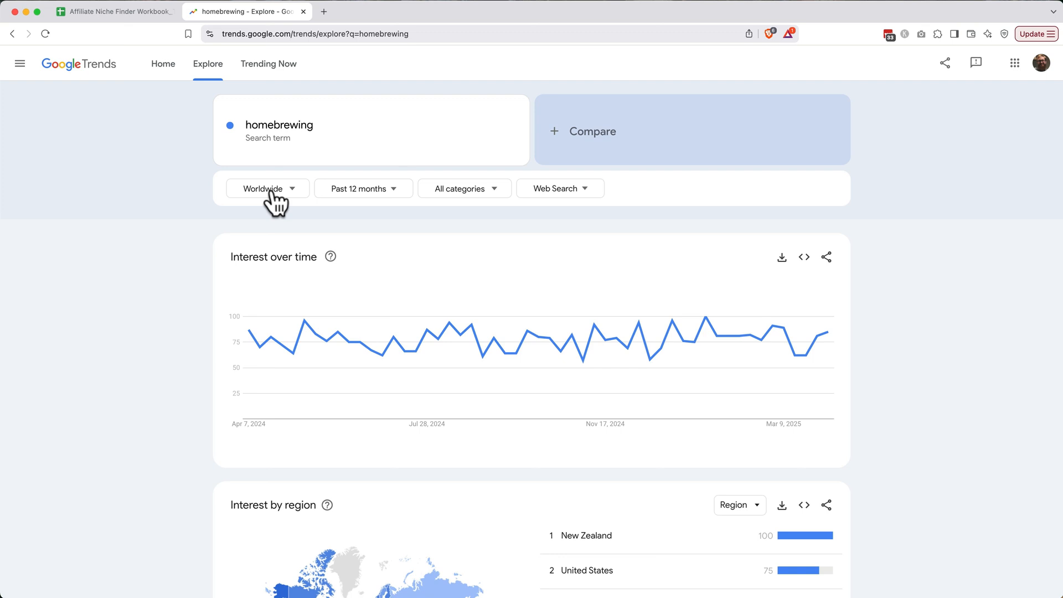
mouse_move(276, 204)
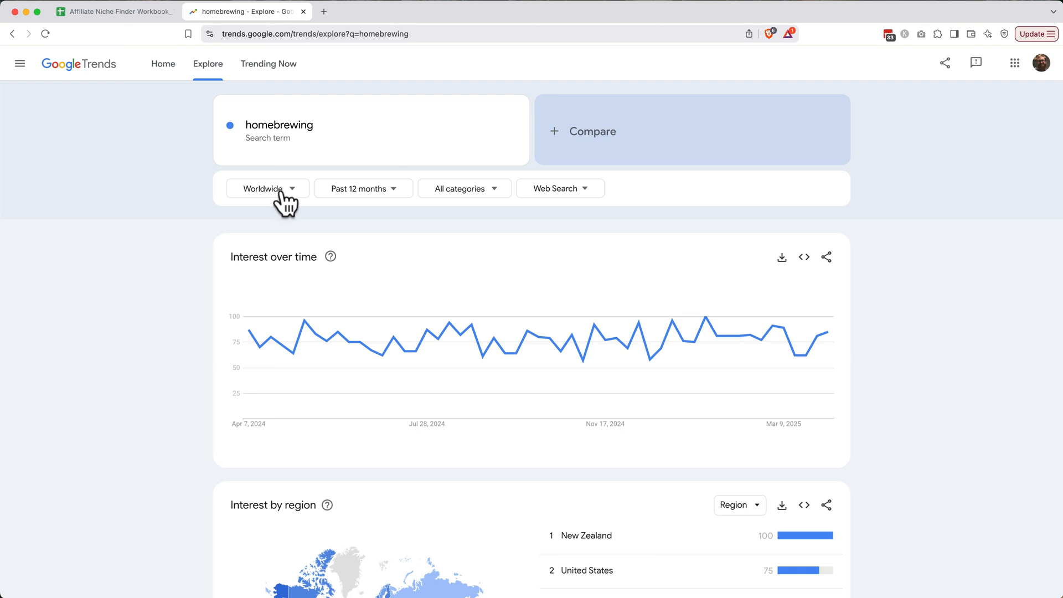
click(267, 188)
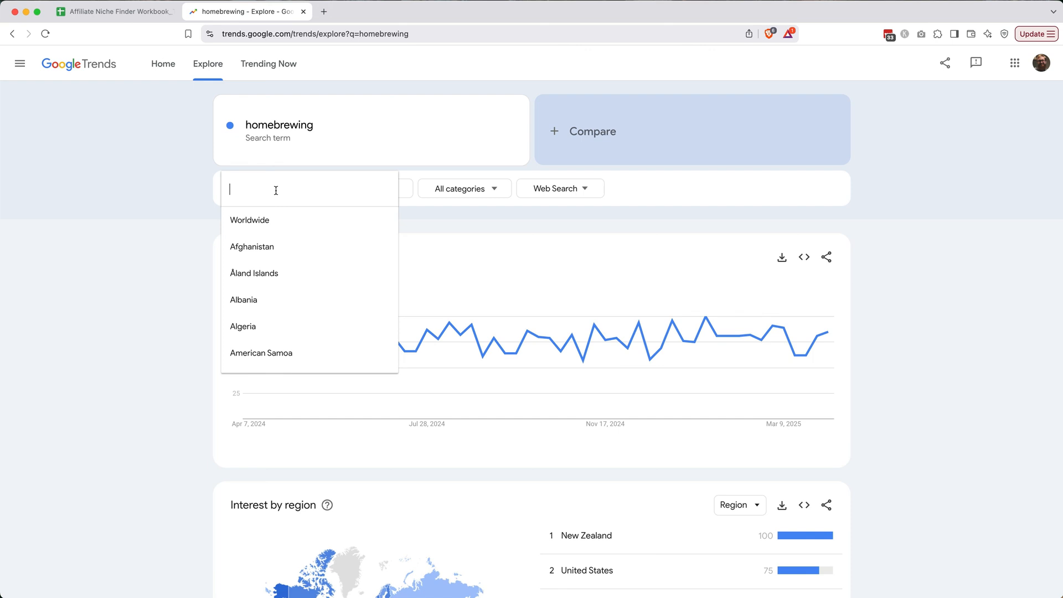
text(unite)
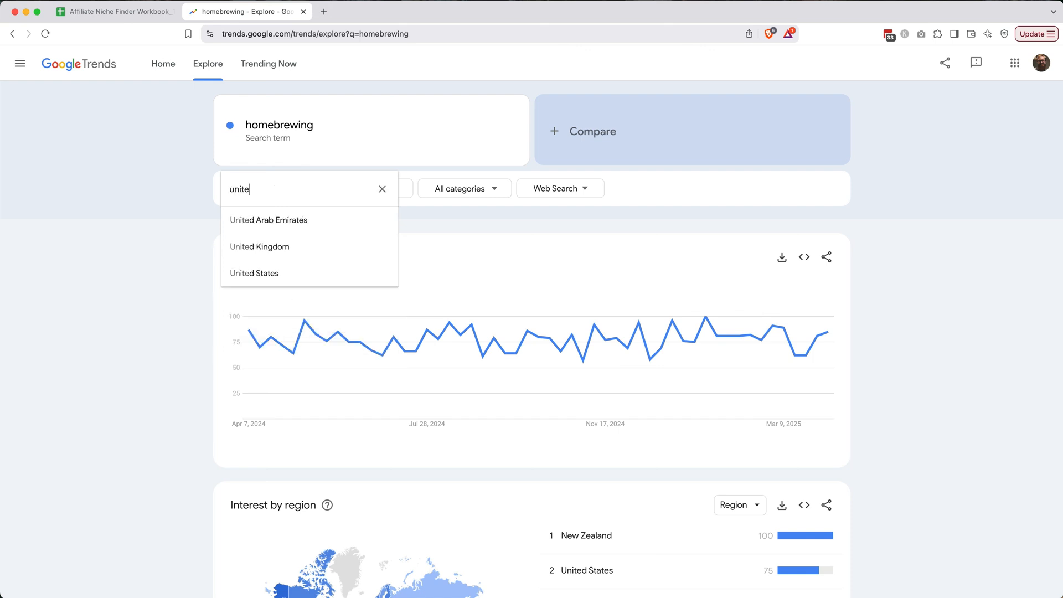
click(255, 272)
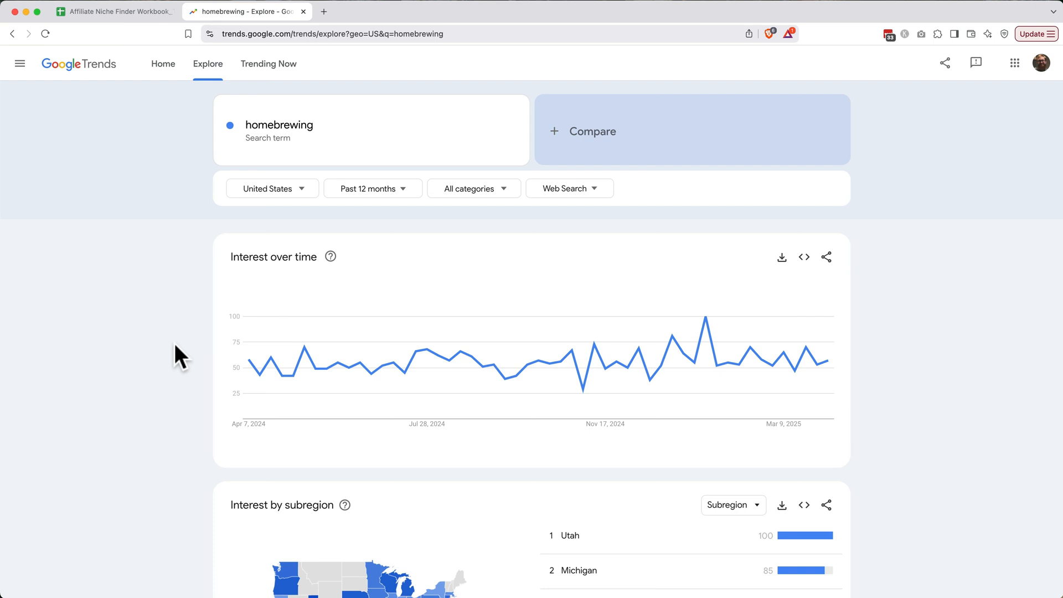
mouse_move(240, 326)
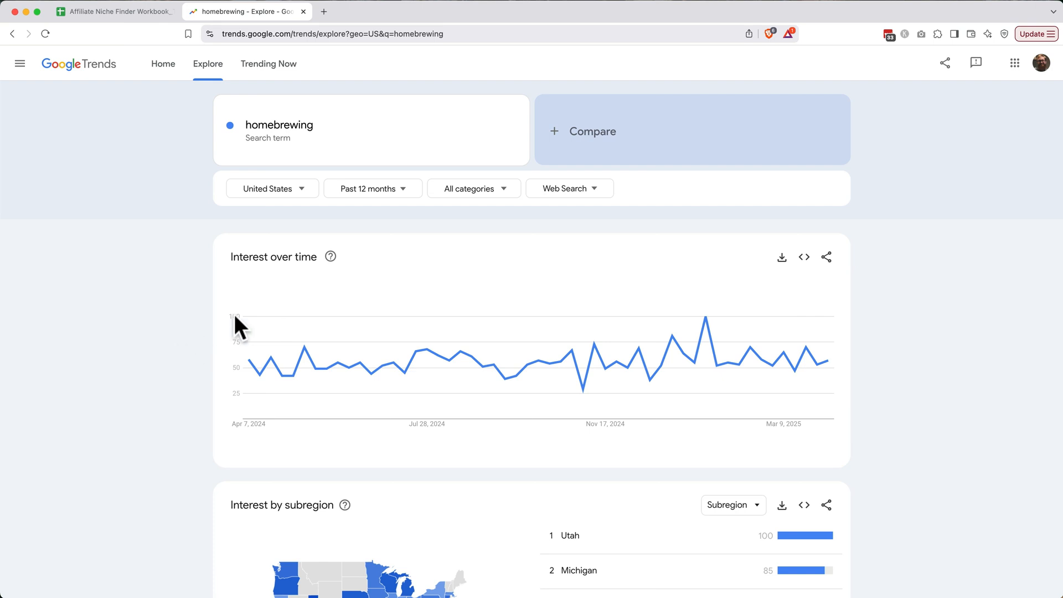
mouse_move(368, 212)
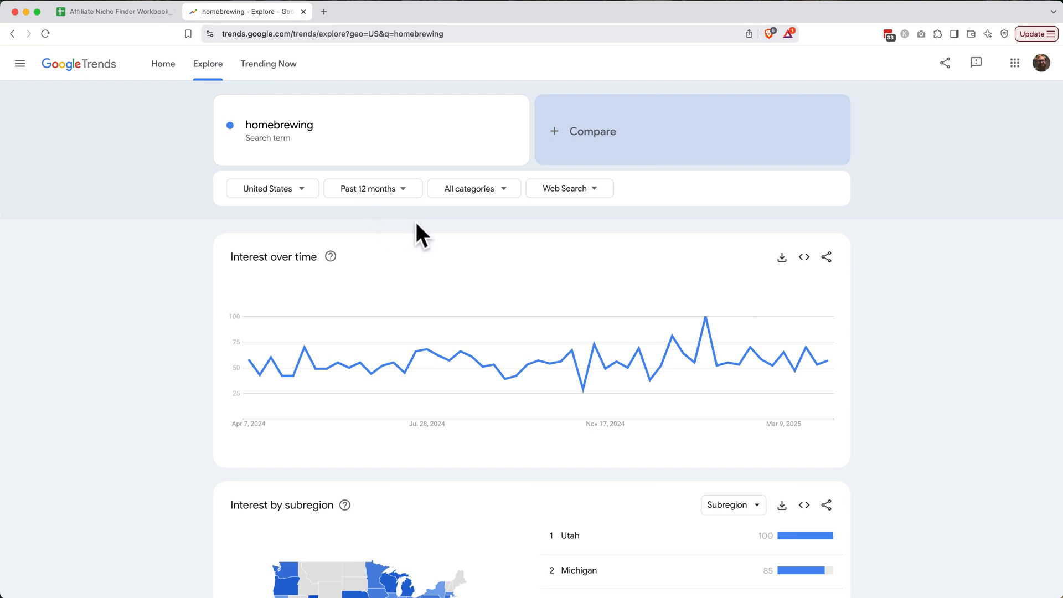
mouse_move(420, 234)
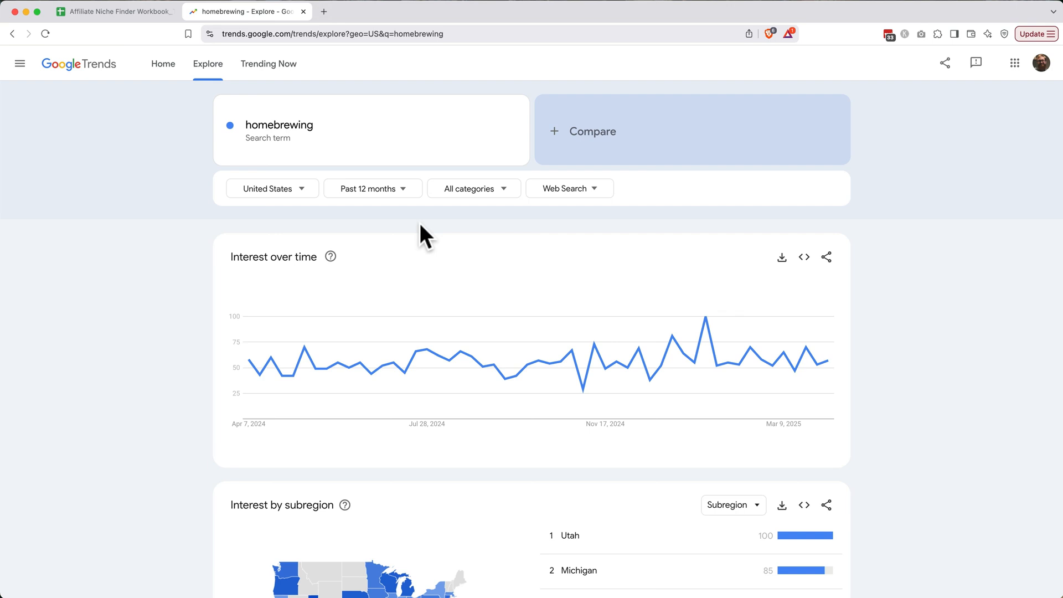
mouse_move(710, 333)
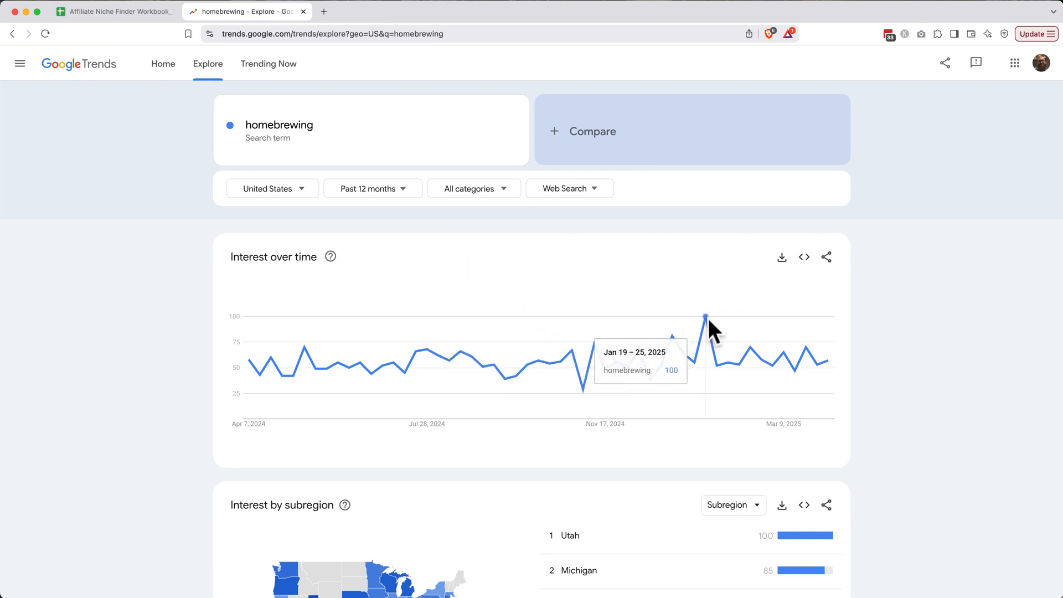
mouse_move(586, 397)
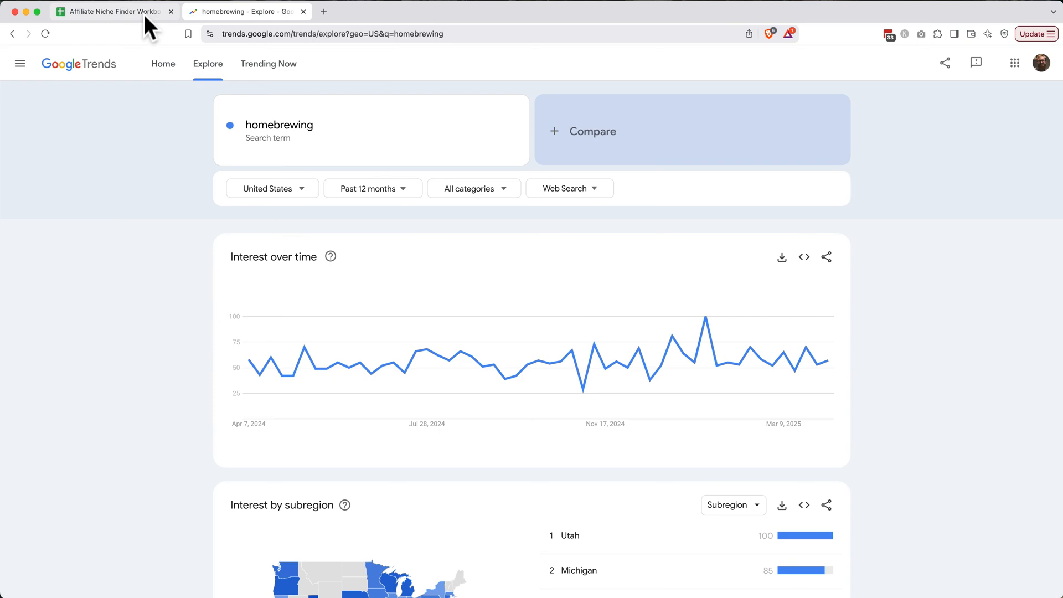
Step: Enter 29 as homebrewing's 1-Year Low in B4, then return to the Trends page
click(114, 11)
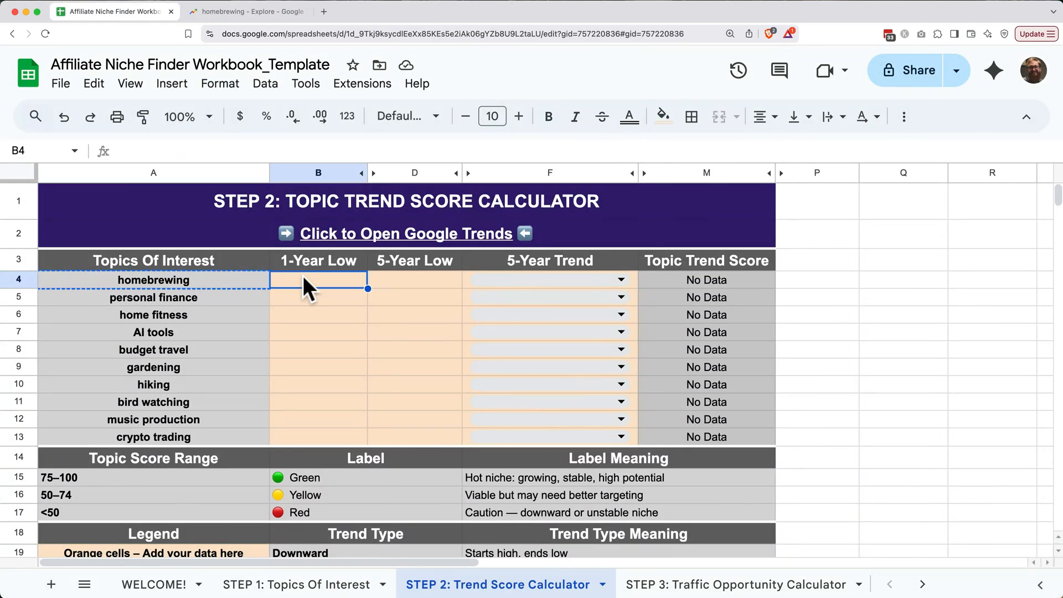
text(29)
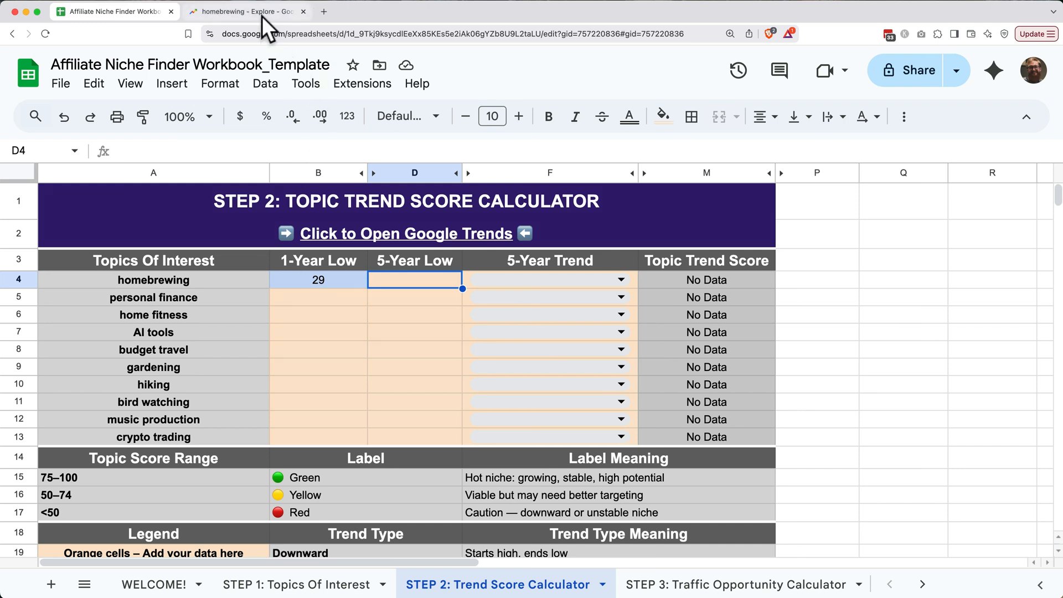
click(246, 12)
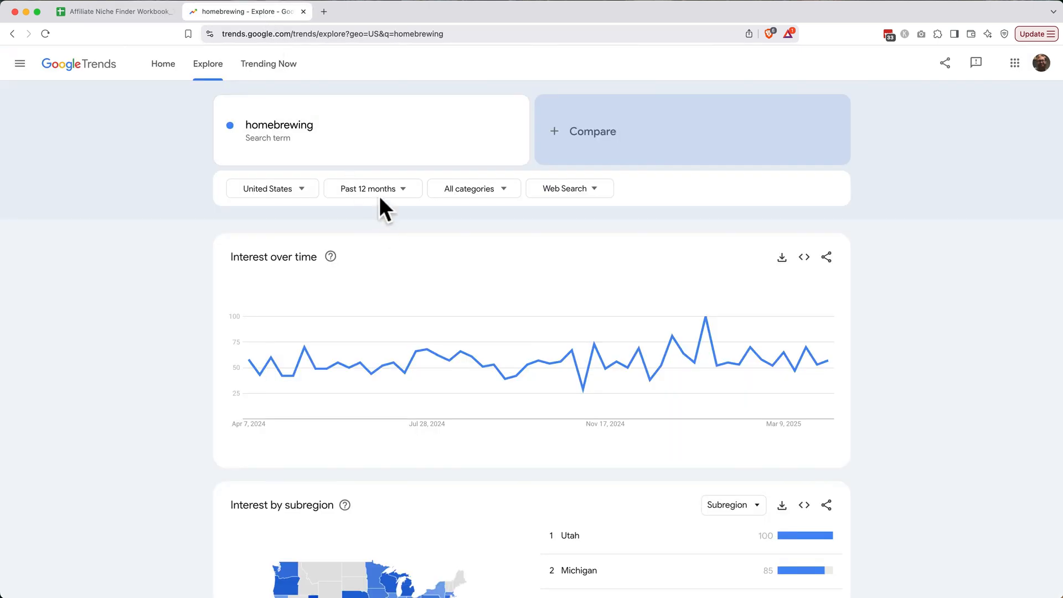
Step: Switch the time range to Past 5 years to find the low of 12, then return to the workbook
click(372, 188)
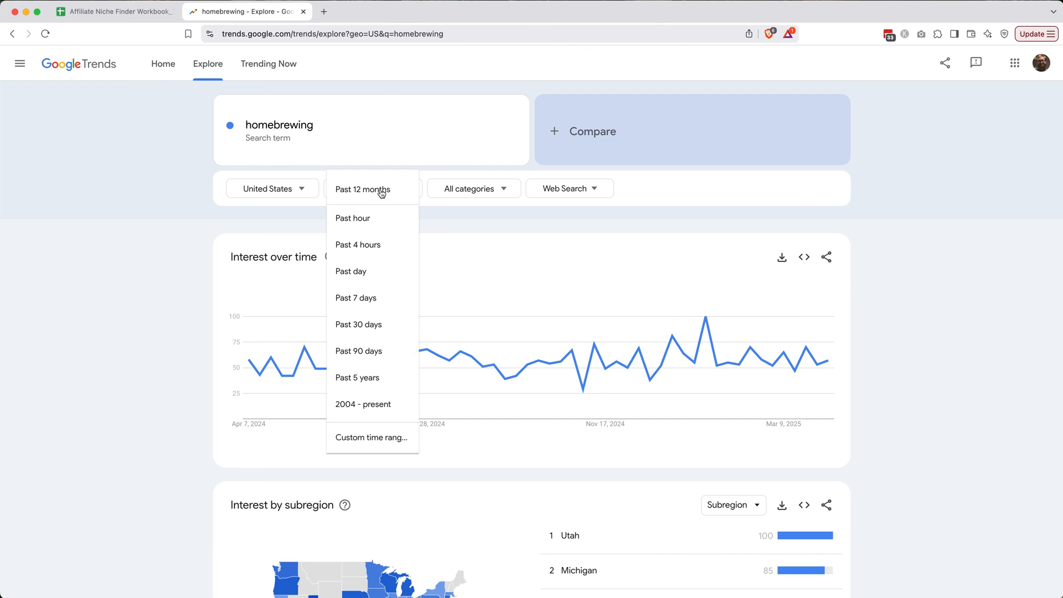
click(357, 378)
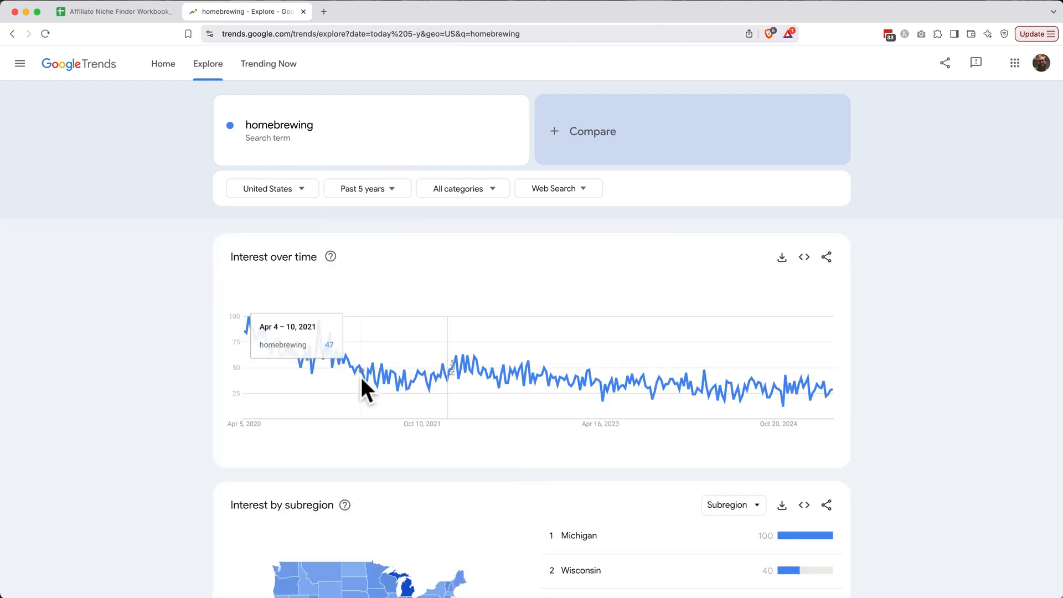
mouse_move(544, 422)
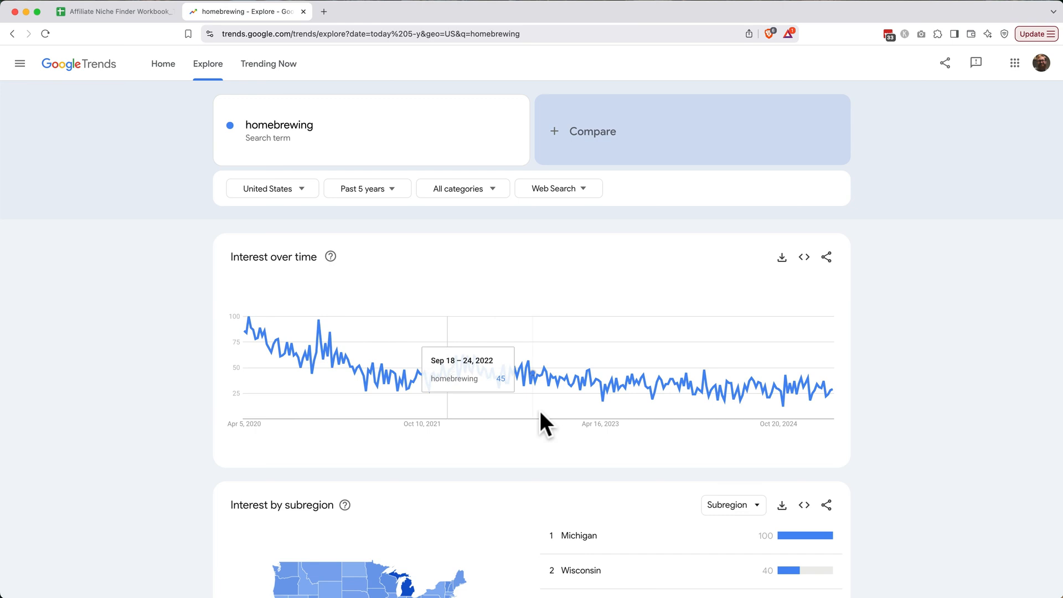
mouse_move(666, 418)
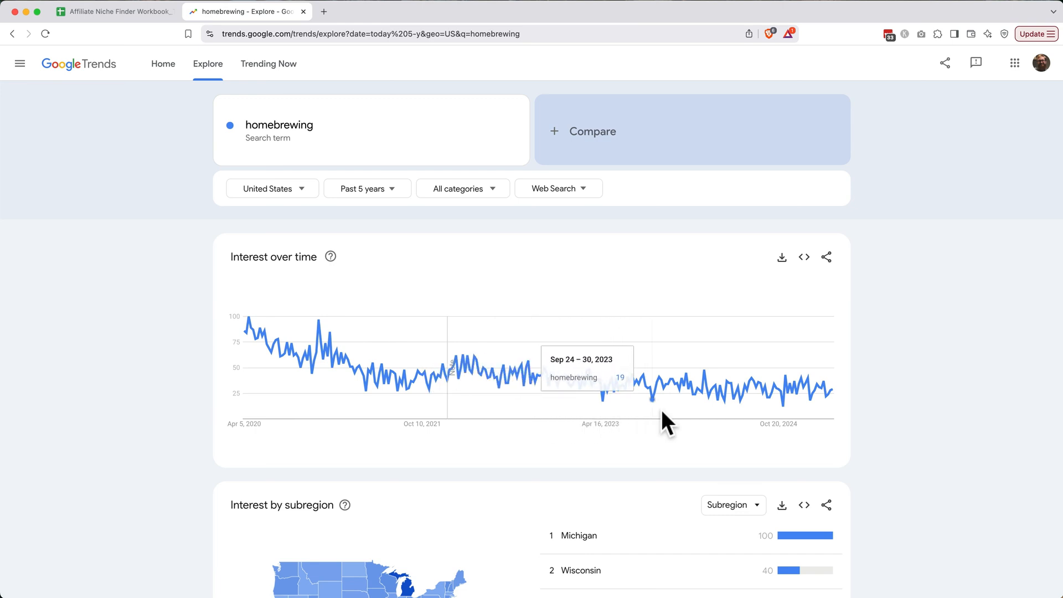
mouse_move(780, 424)
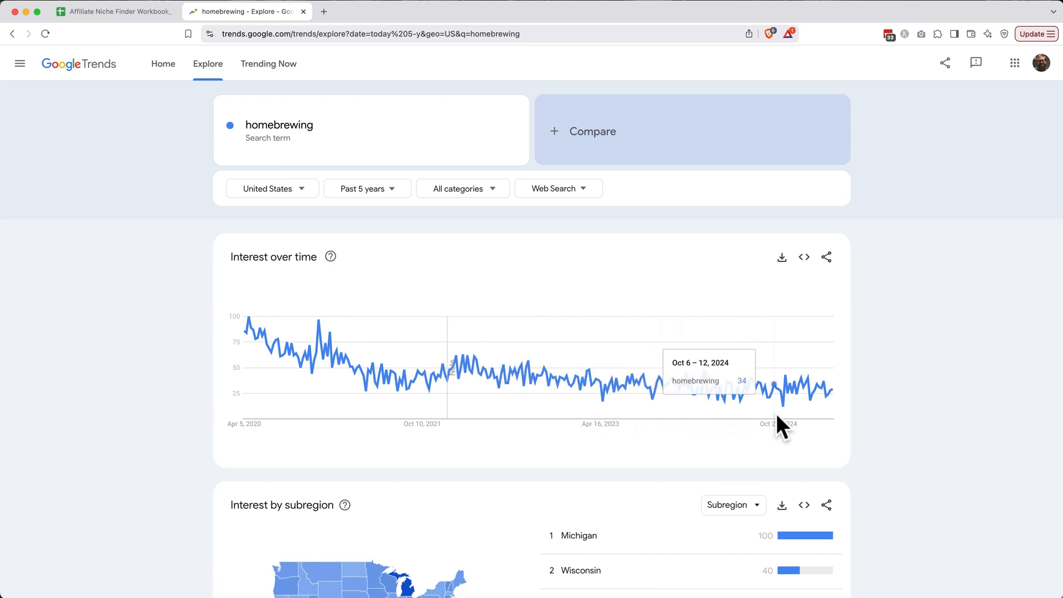
mouse_move(786, 417)
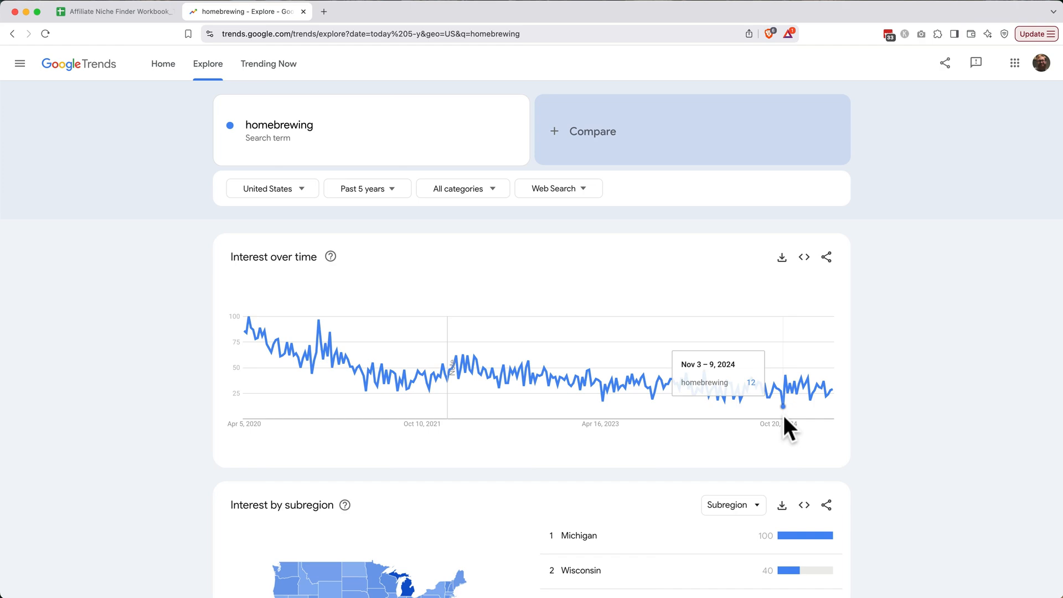
click(113, 11)
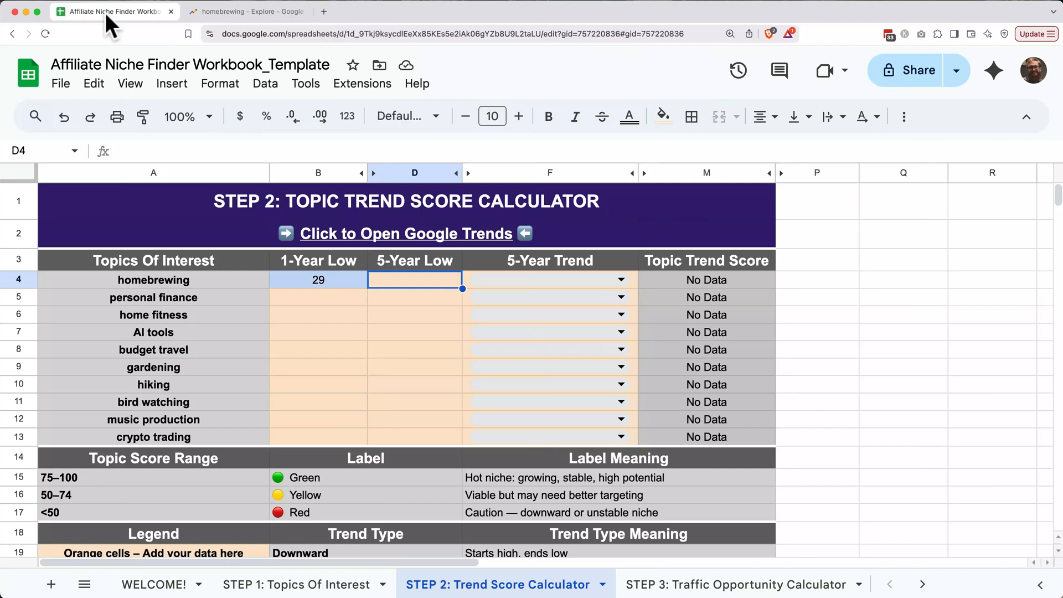
Step: Enter 12 as homebrewing's 5-Year Low in D4 and move to the trend type dropdown in F4
text(12)
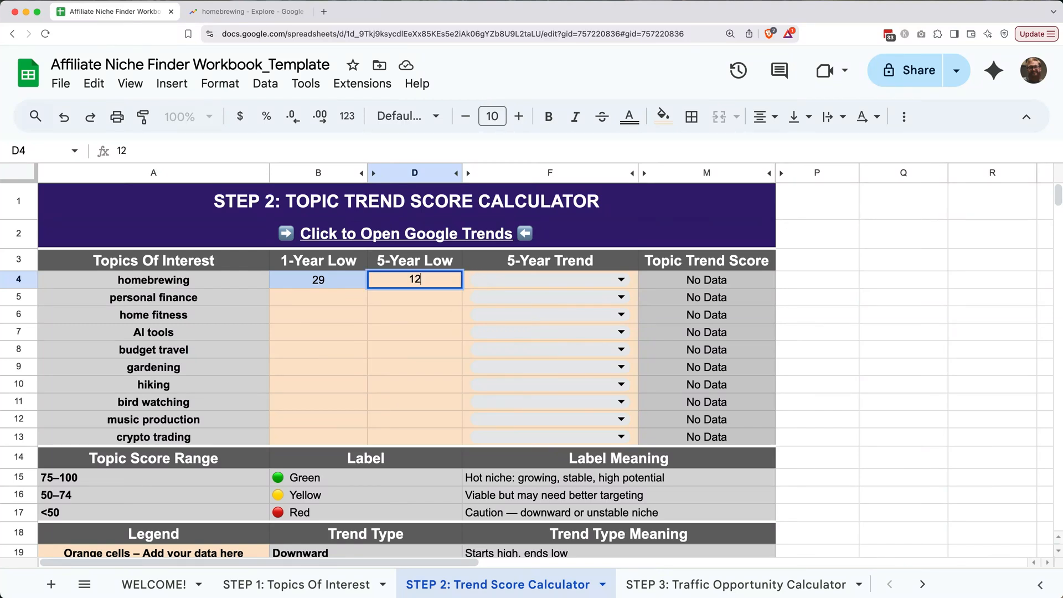
key(tab)
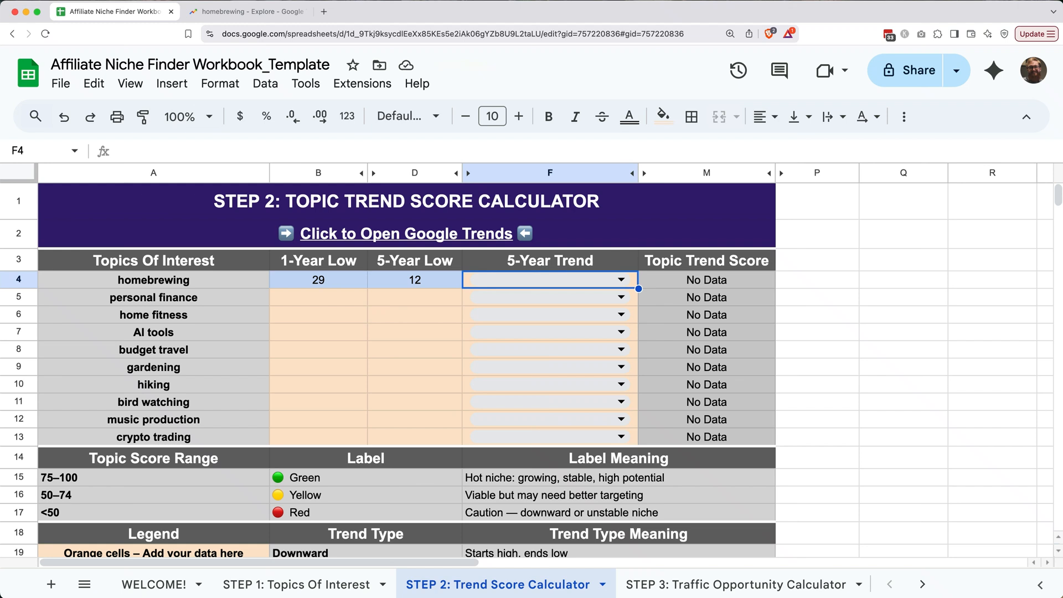
click(618, 279)
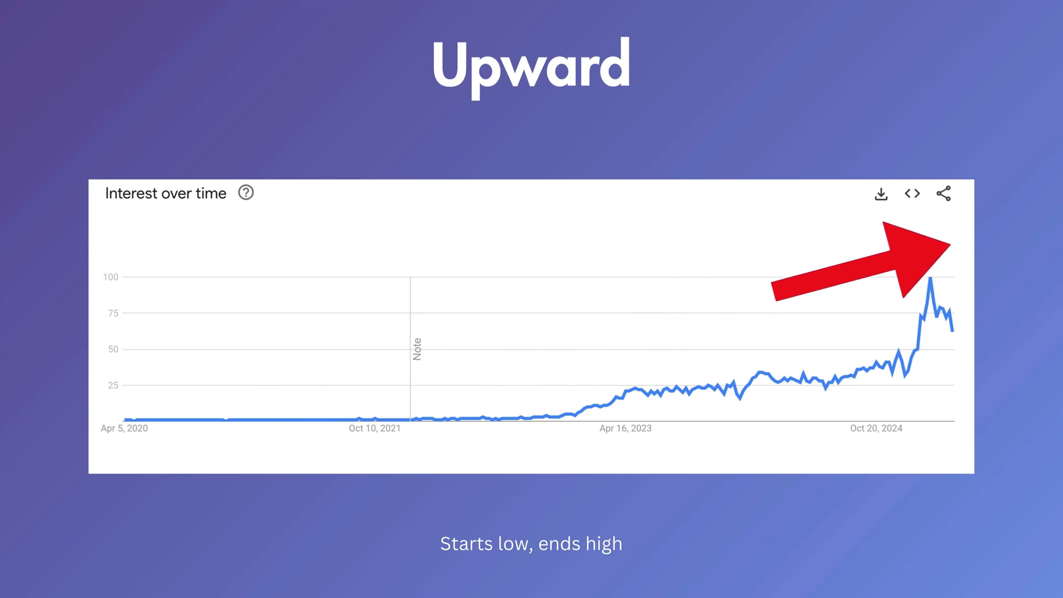
key(Right)
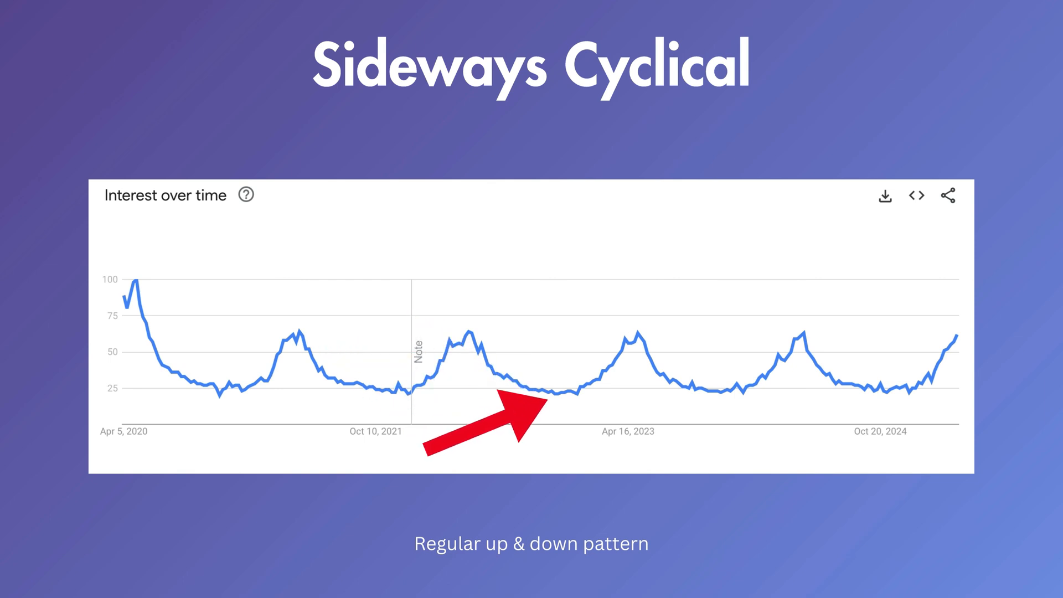
key(Right)
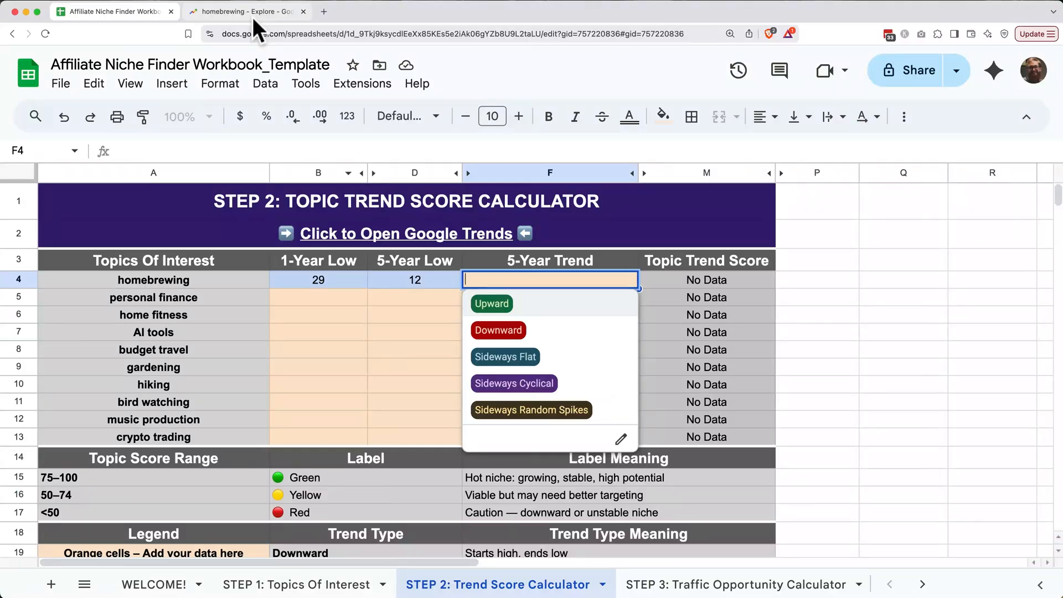
click(243, 11)
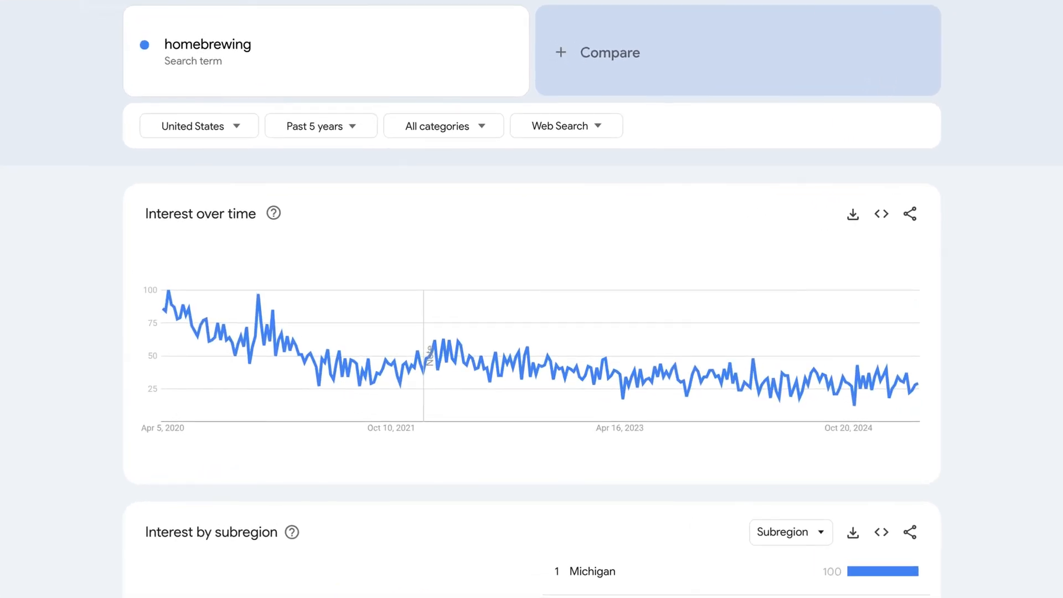
mouse_move(167, 292)
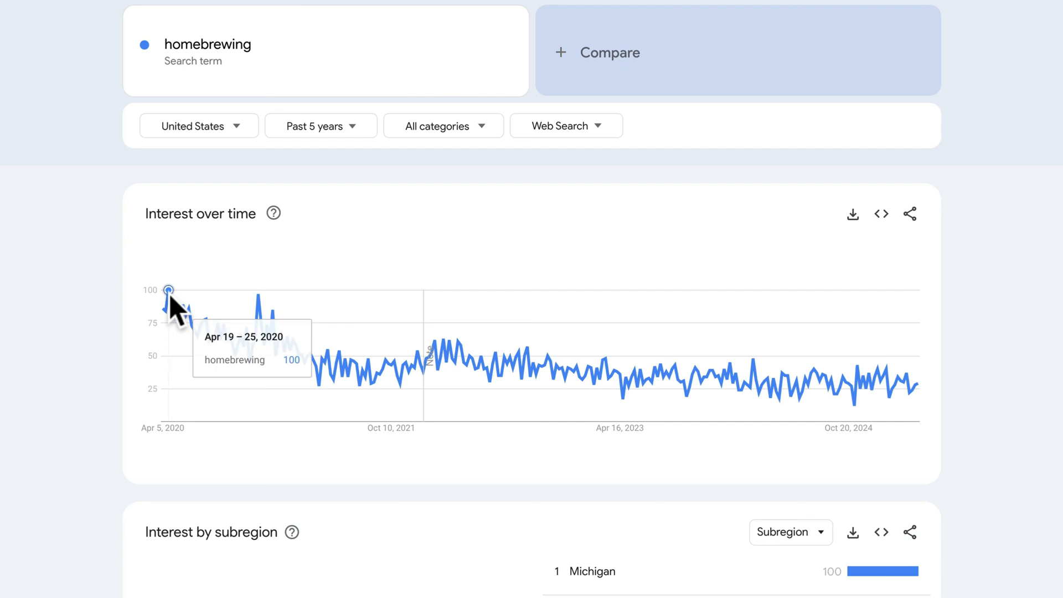
mouse_move(518, 376)
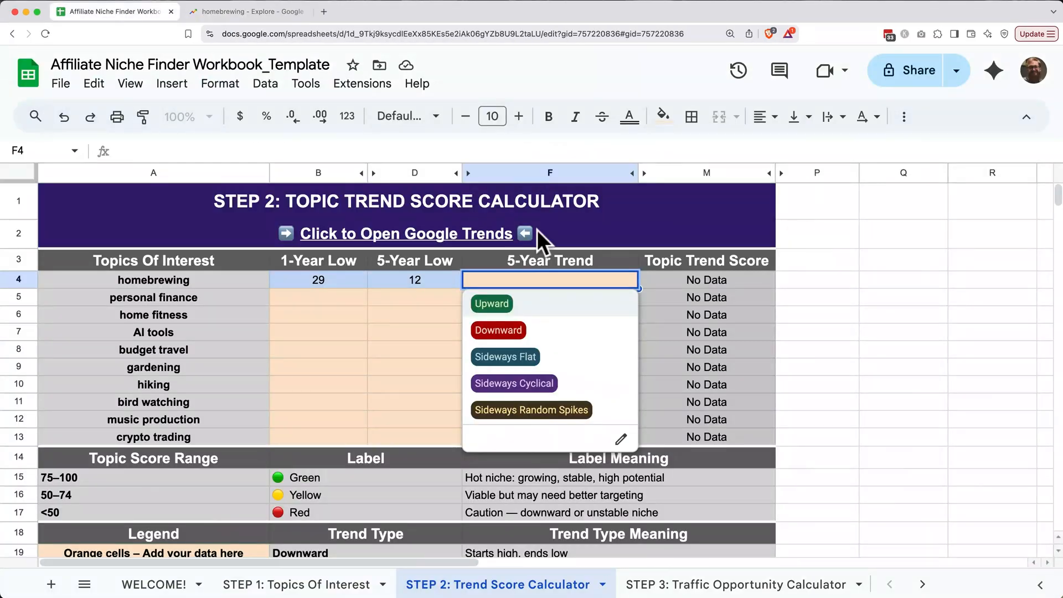
Step: Mark homebrewing's 5-Year Trend as Downward, giving it a trend score of 20
click(497, 330)
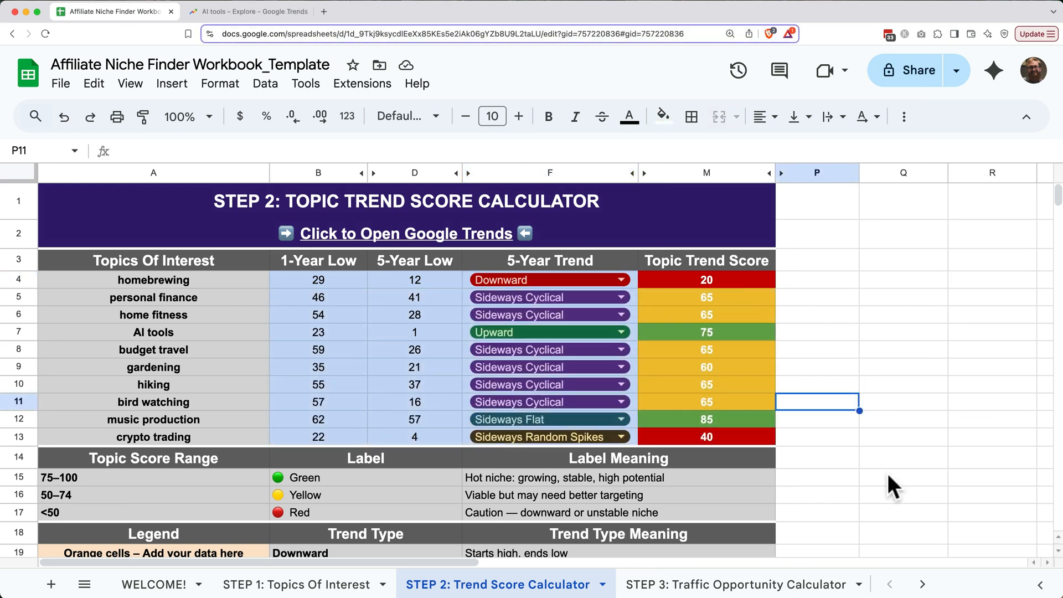
mouse_move(798, 285)
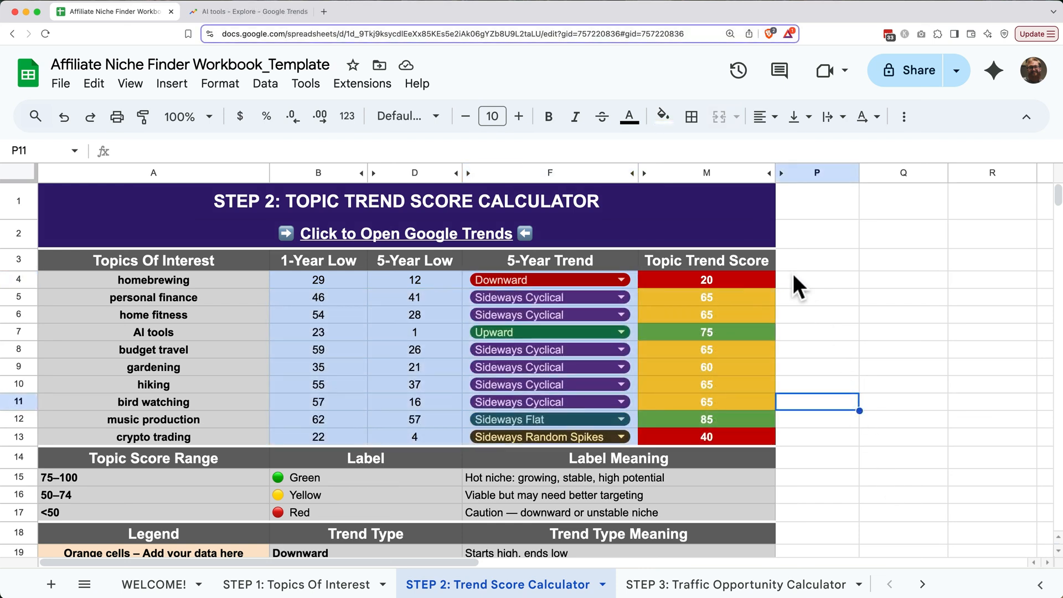